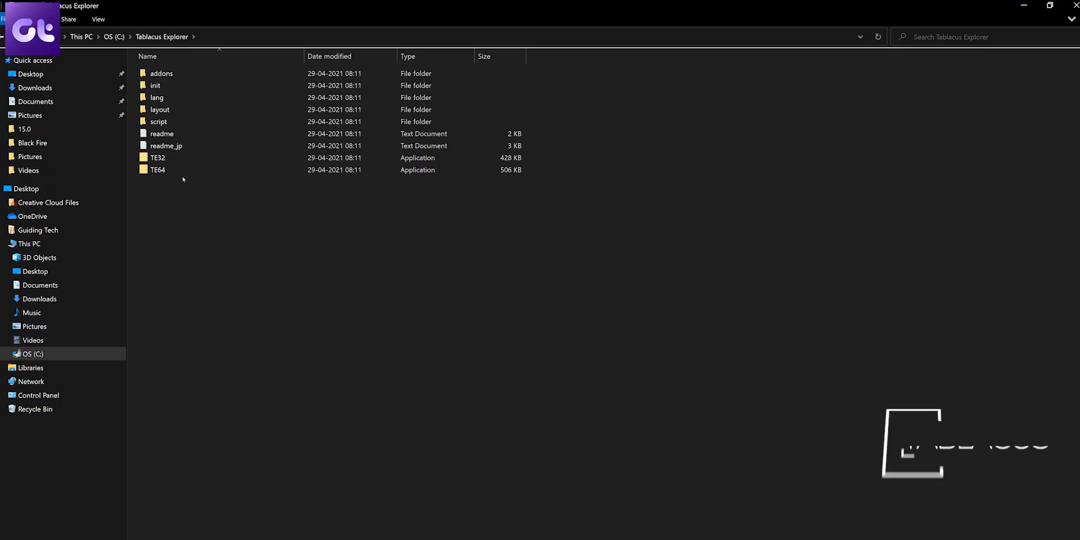
Switch between the Rockstar Games and OS (C:) folders, ending on Rockstar Games with GTA V, Launcher and Social Club.
{"action": "right_click", "coordinate": [158, 168]}
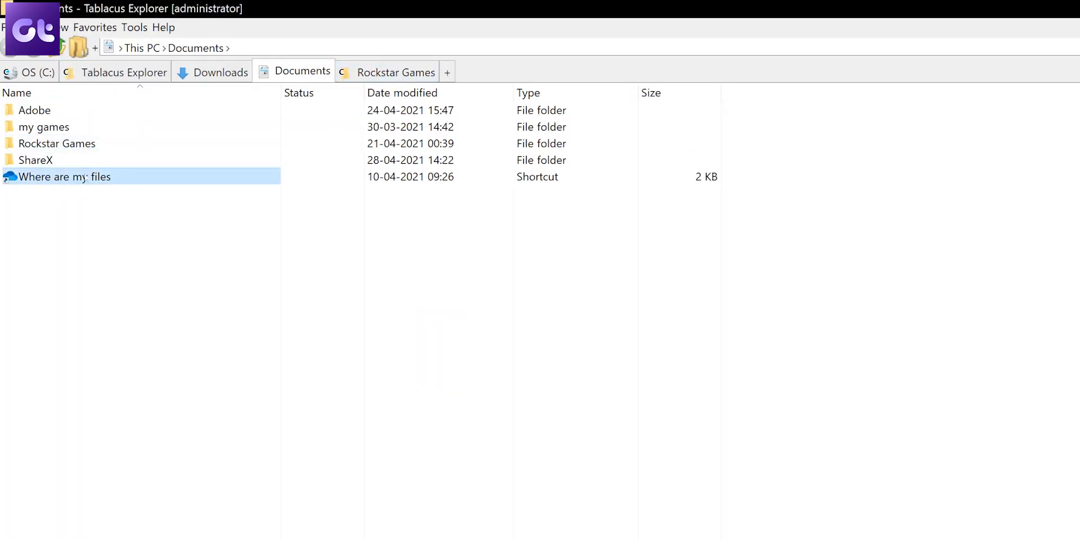
{"action": "left_click", "coordinate": [396, 72]}
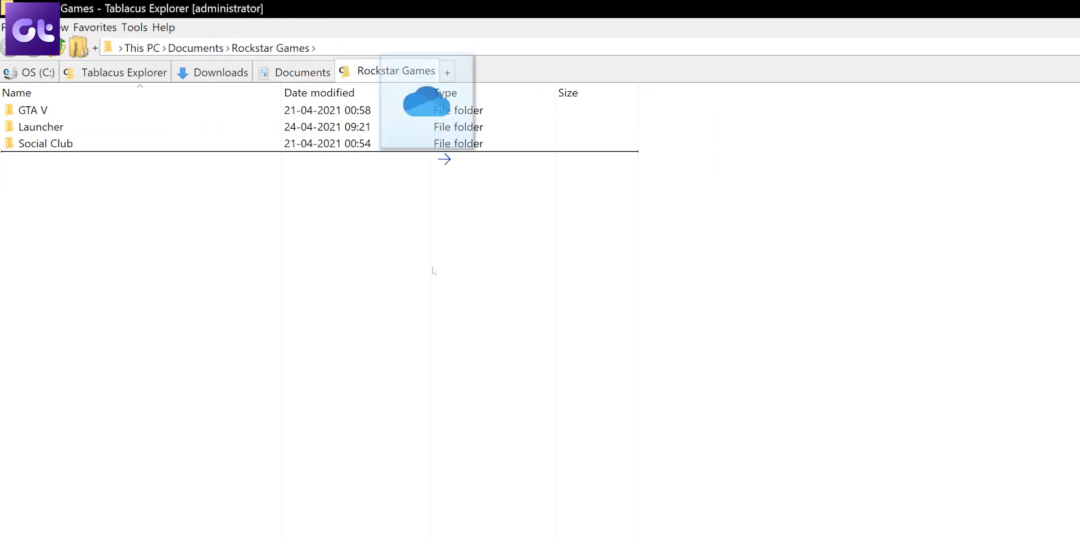
{"action": "left_click", "coordinate": [38, 72]}
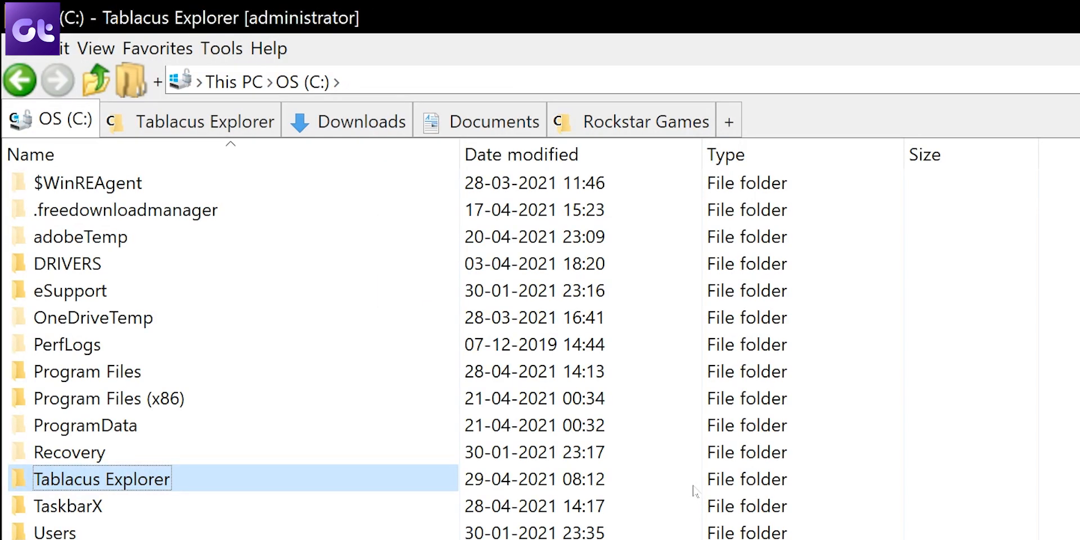
{"action": "left_click", "coordinate": [647, 120]}
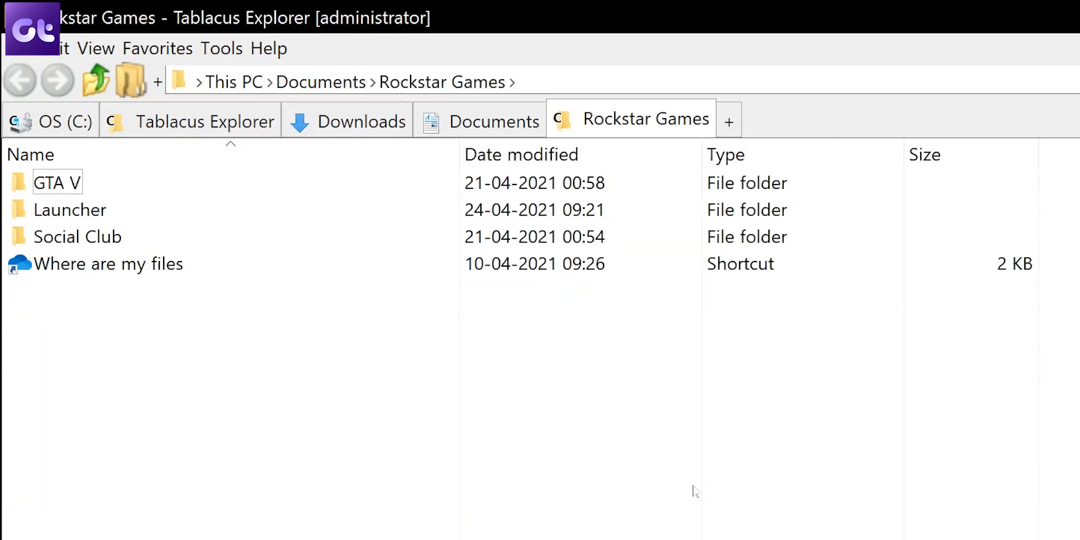
{"action": "left_click", "coordinate": [364, 121]}
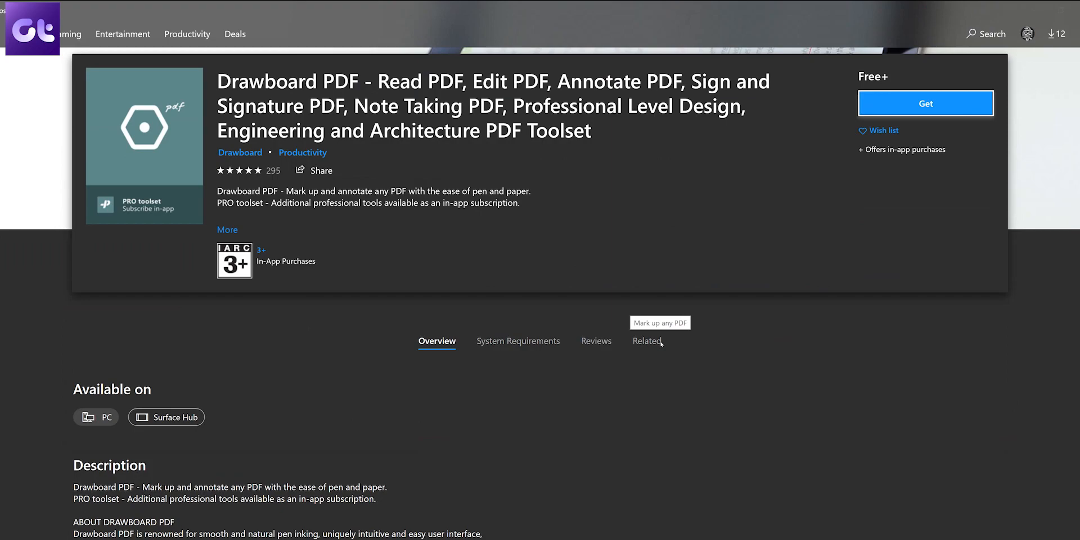
Highlight the second Development Objectives bullet in yellow across its full text.
{"action": "scroll", "scroll_direction": "down", "scroll_amount": 3}
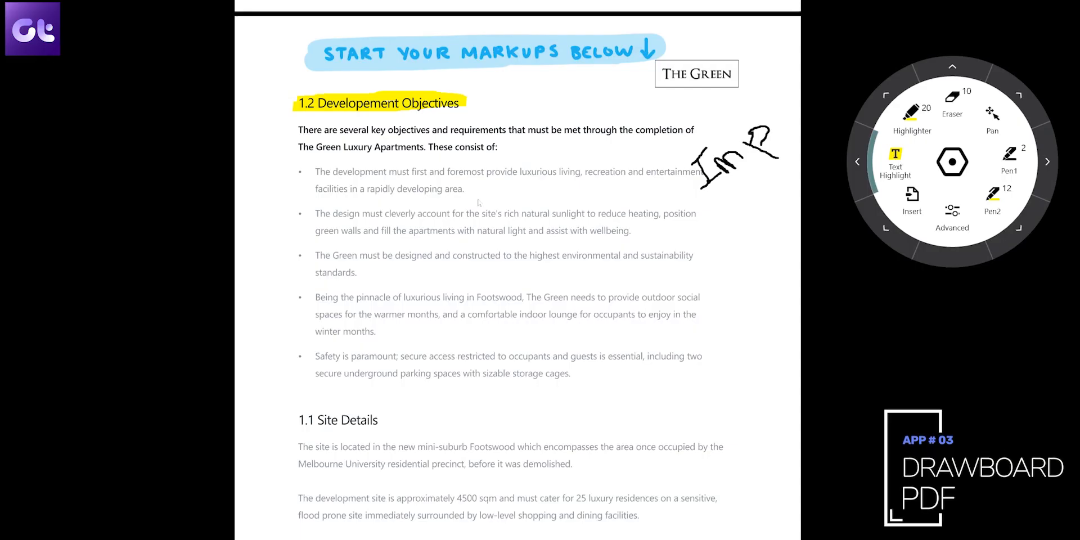
{"action": "left_click_drag", "start_coordinate": [315, 213], "coordinate": [522, 212]}
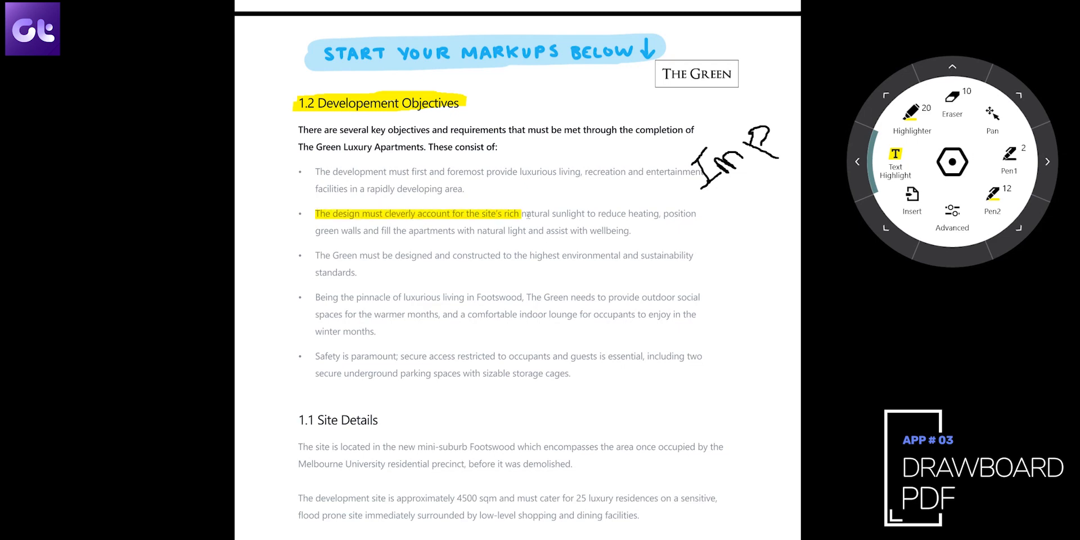
{"action": "left_click_drag", "start_coordinate": [523, 213], "coordinate": [631, 231]}
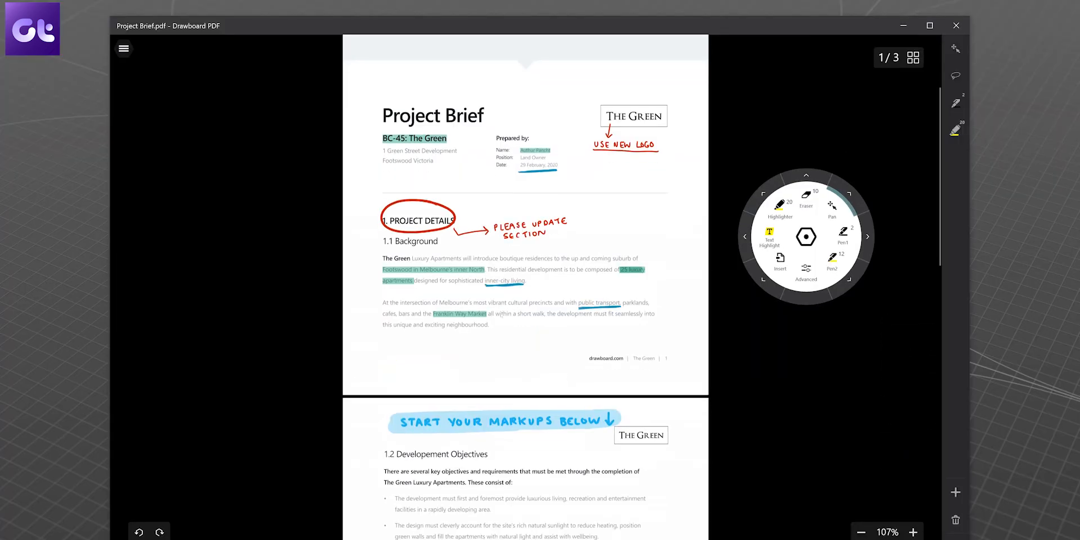
{"action": "scroll", "scroll_direction": "down", "scroll_amount": 3}
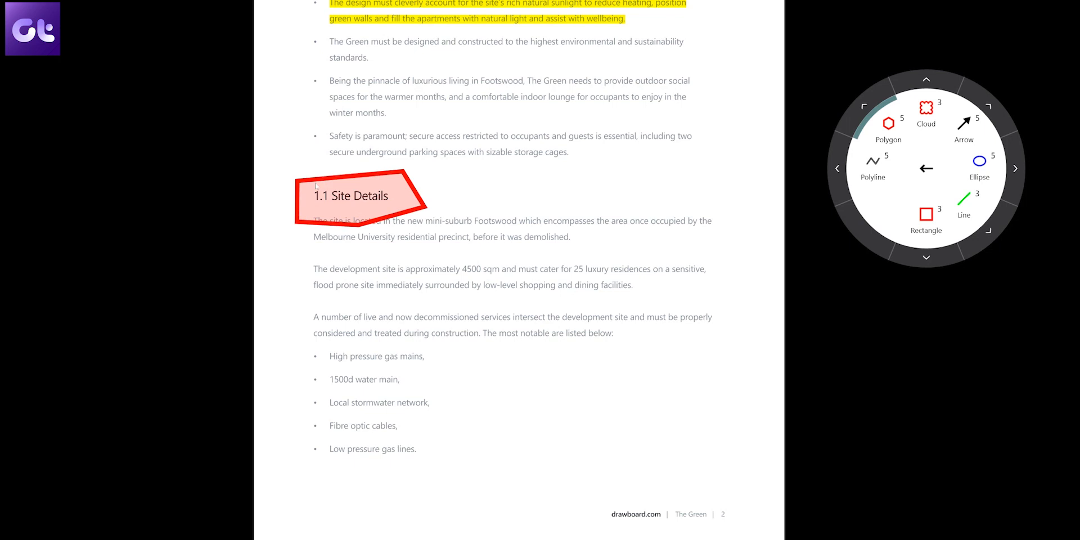
{"action": "mouse_move", "coordinate": [589, 158]}
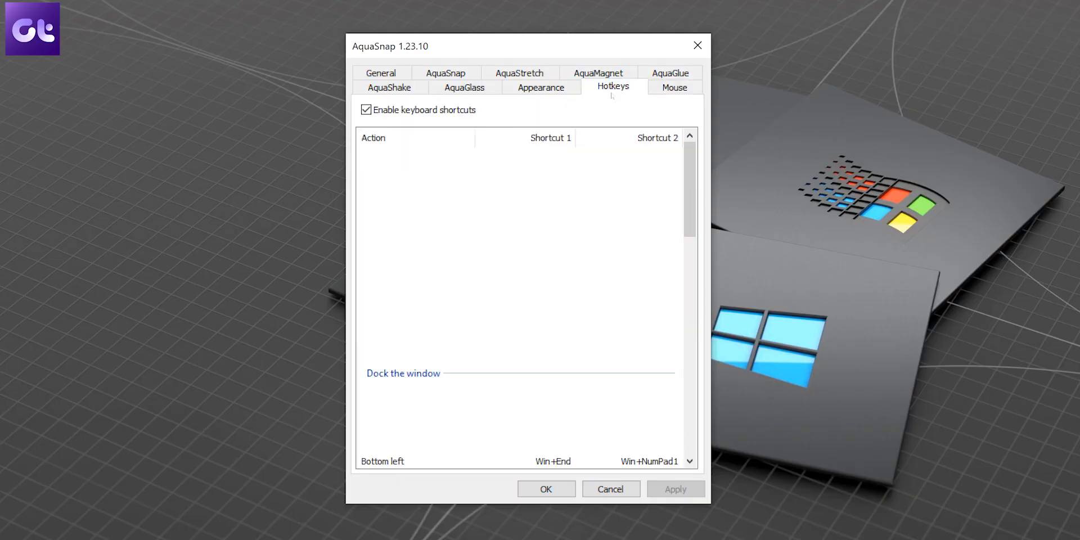
Scroll through AquaSnap's hotkey list reviewing the window-docking shortcuts.
{"action": "scroll", "scroll_direction": "up", "scroll_amount": 3}
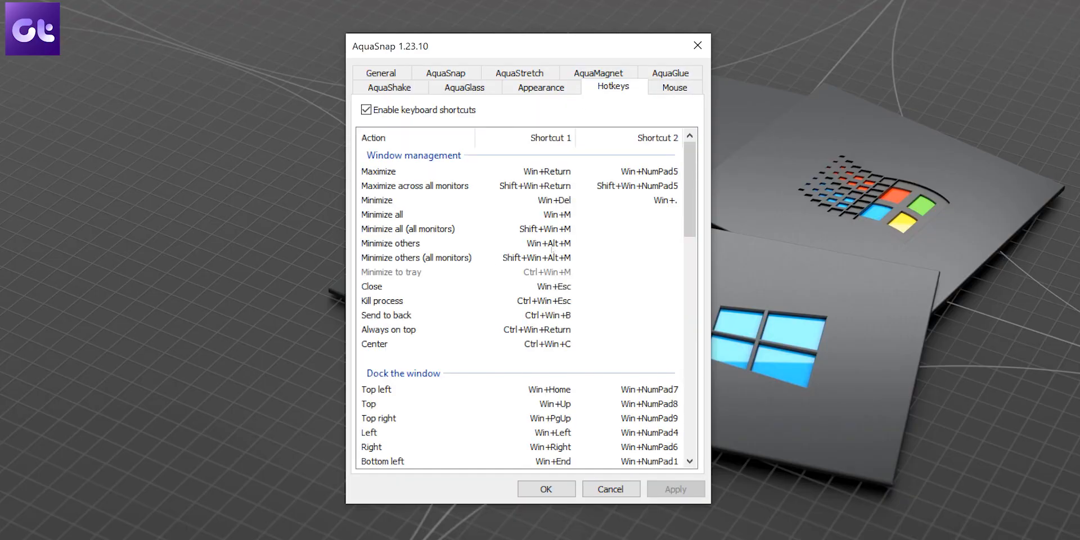
{"action": "scroll", "scroll_direction": "down", "scroll_amount": 3}
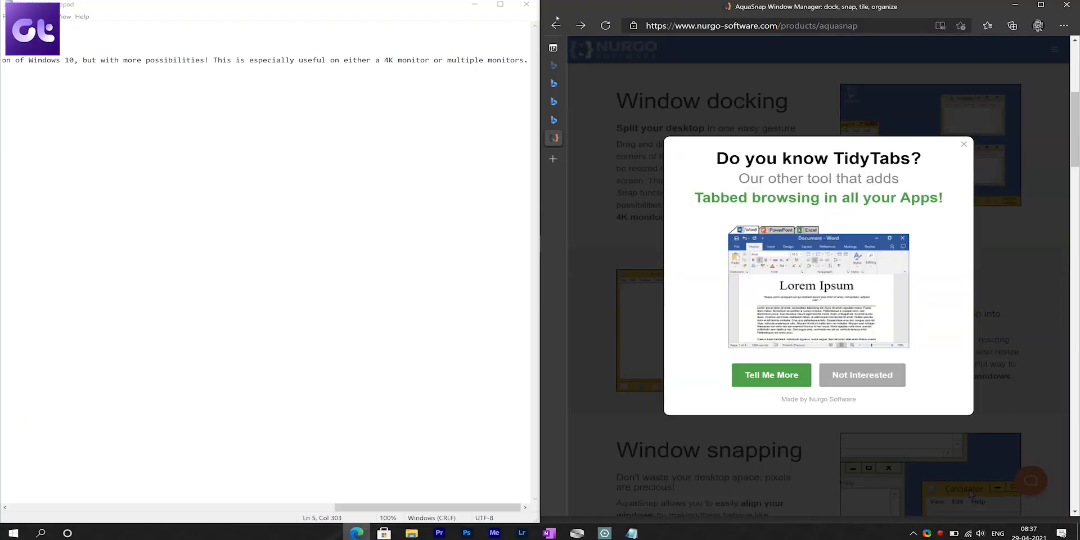
{"action": "left_click", "coordinate": [963, 144]}
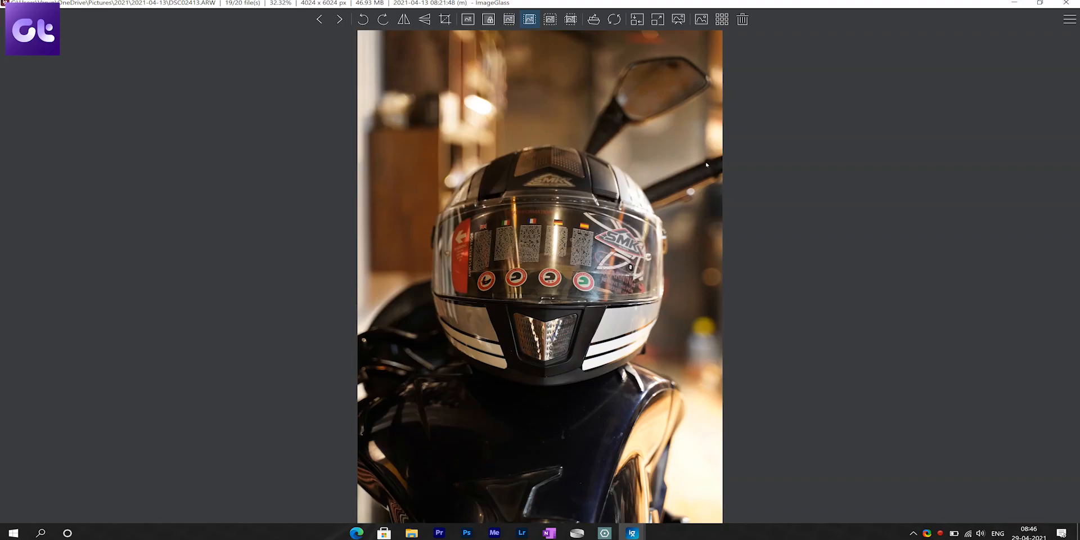
Advance to the next photo, the motorcycle headlight and number plate close-up.
{"action": "left_click", "coordinate": [339, 20]}
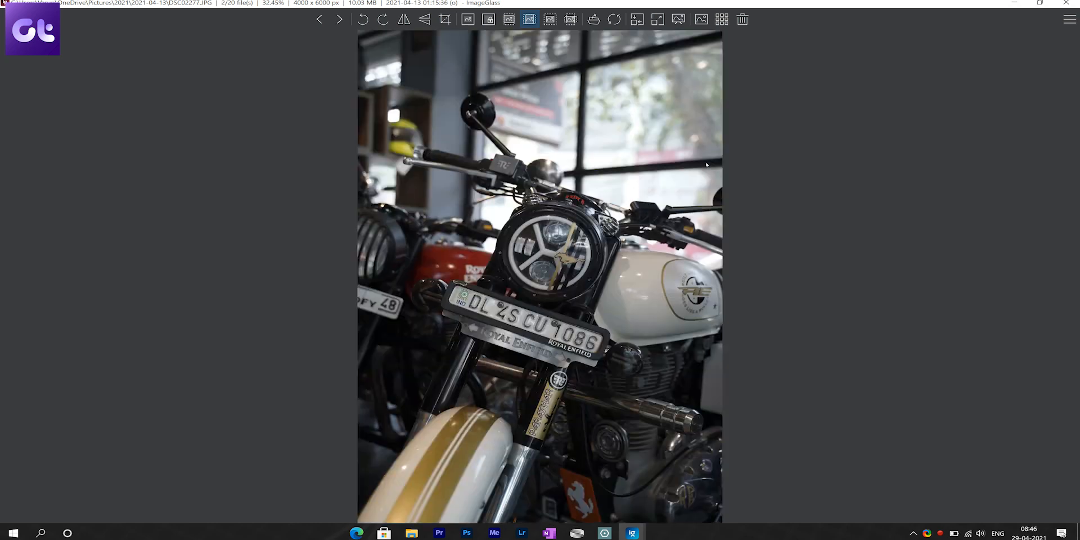